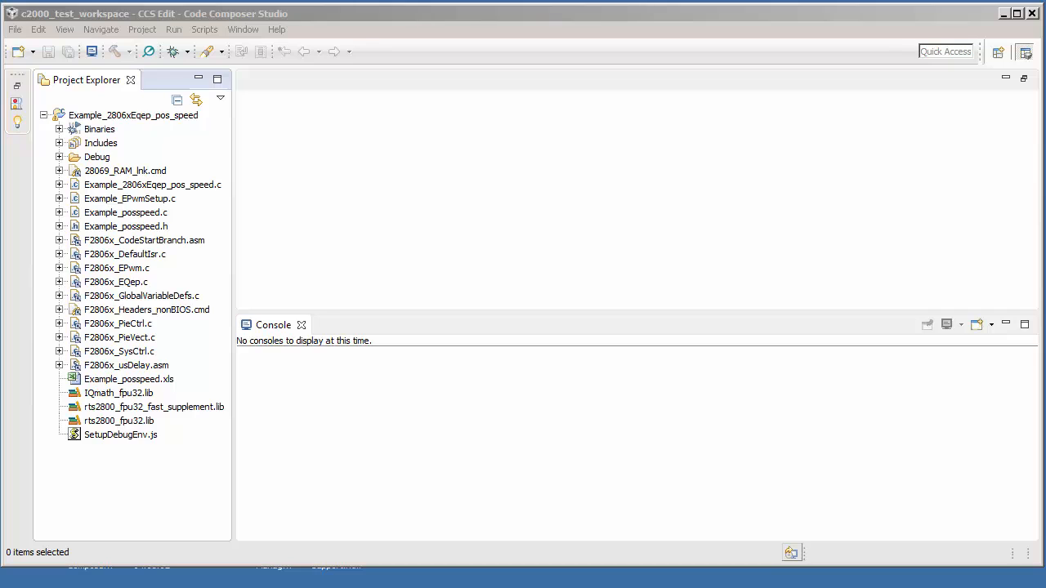
{"action": "mouse_move", "coordinate": [211, 160]}
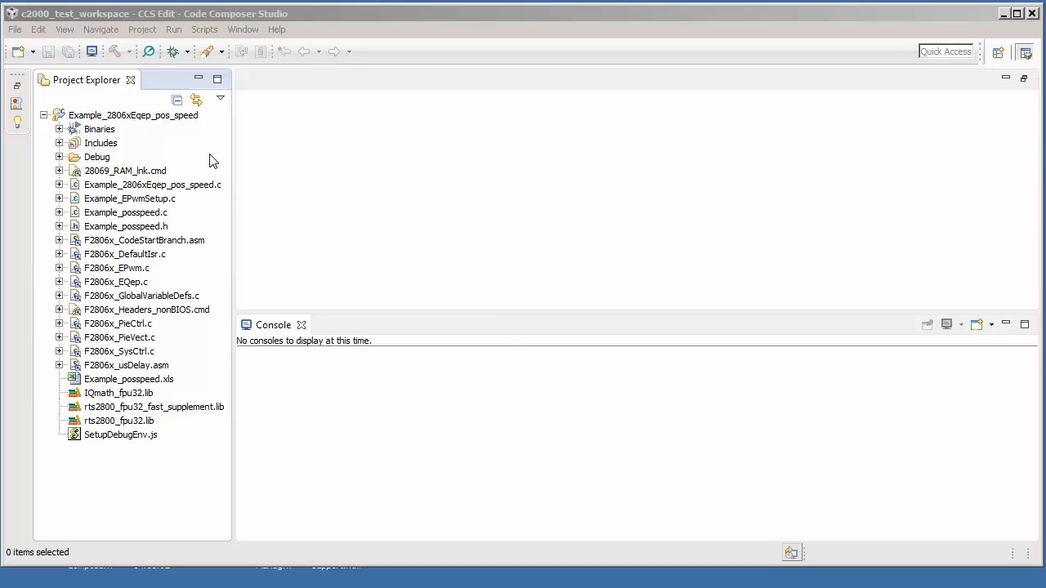
{"action": "mouse_move", "coordinate": [191, 433]}
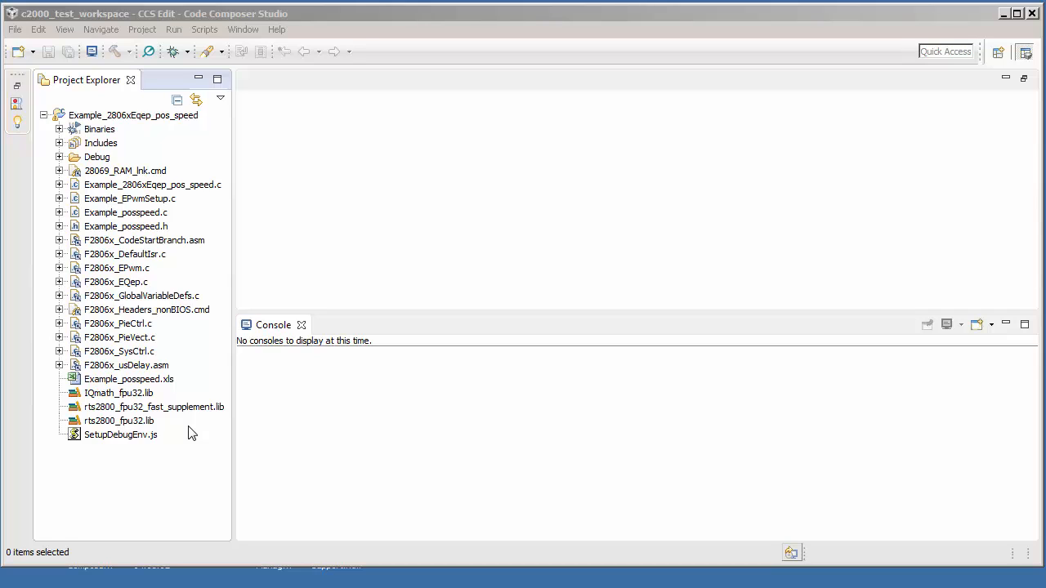
{"action": "mouse_move", "coordinate": [219, 139]}
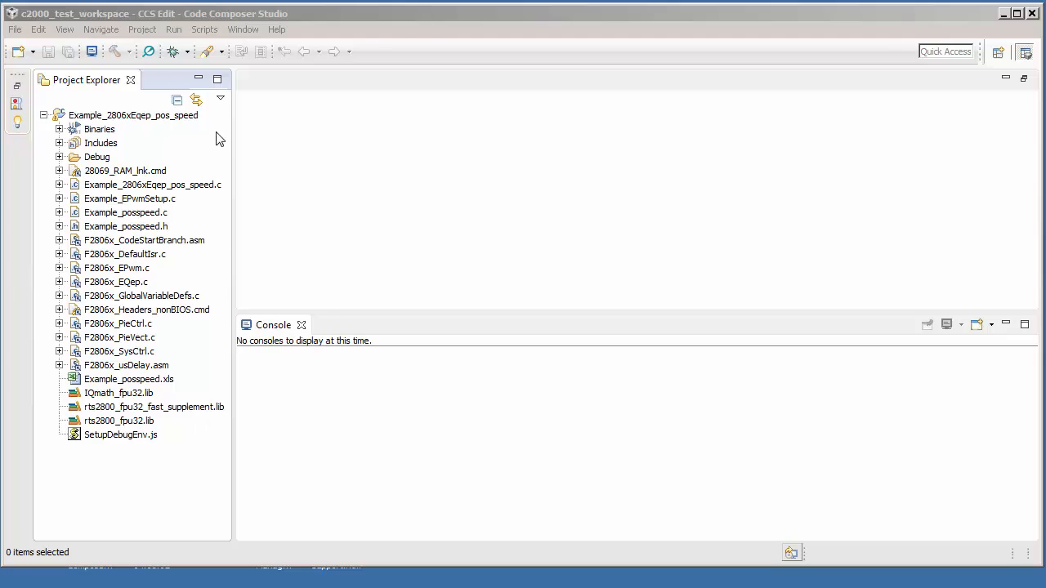
Reach the empty Link Order page under the project's Build properties
{"action": "right_click", "coordinate": [134, 114]}
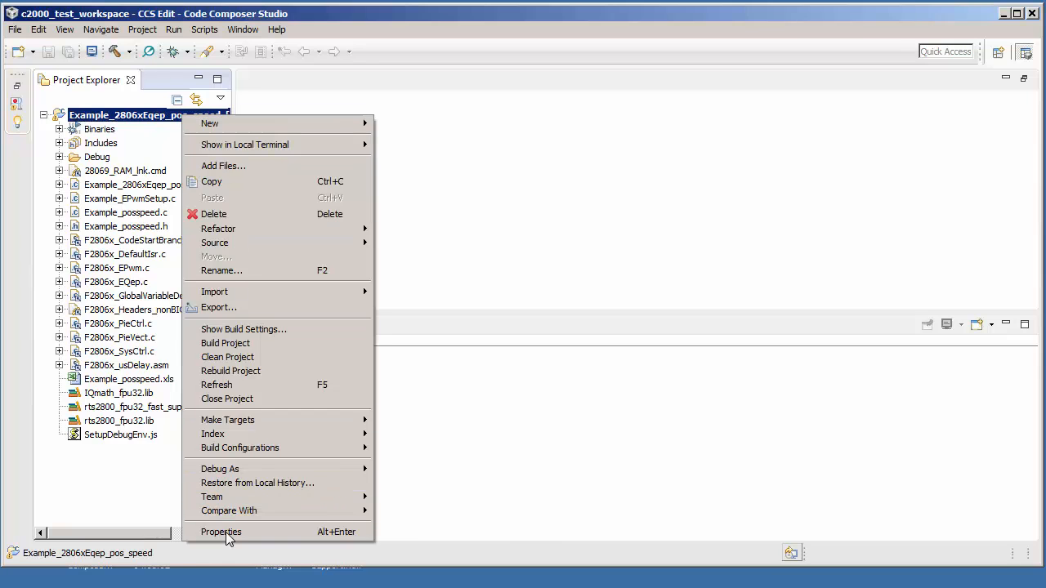
{"action": "left_click", "coordinate": [220, 532]}
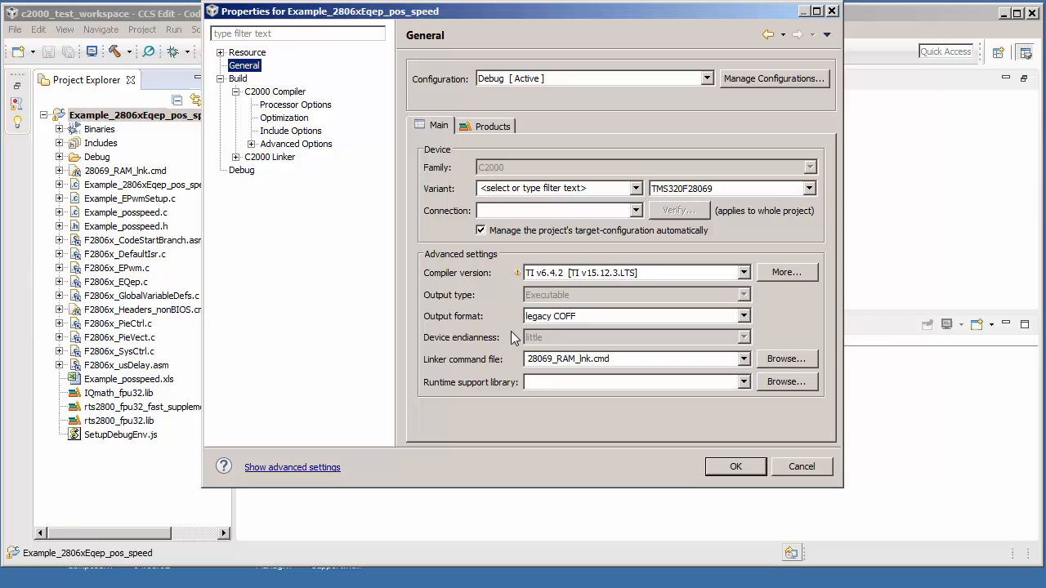
{"action": "left_click", "coordinate": [239, 79]}
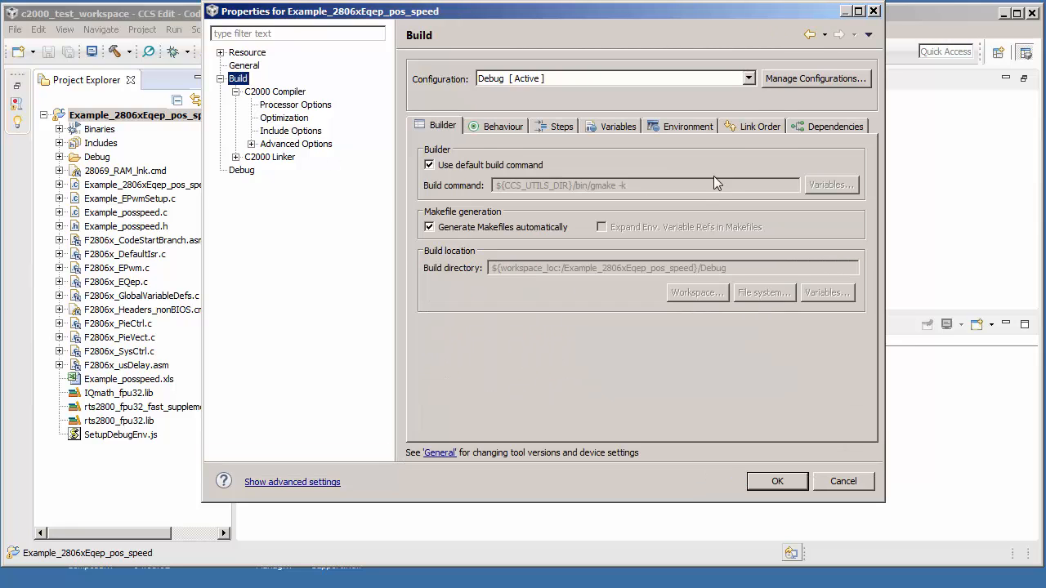
{"action": "left_click", "coordinate": [758, 125]}
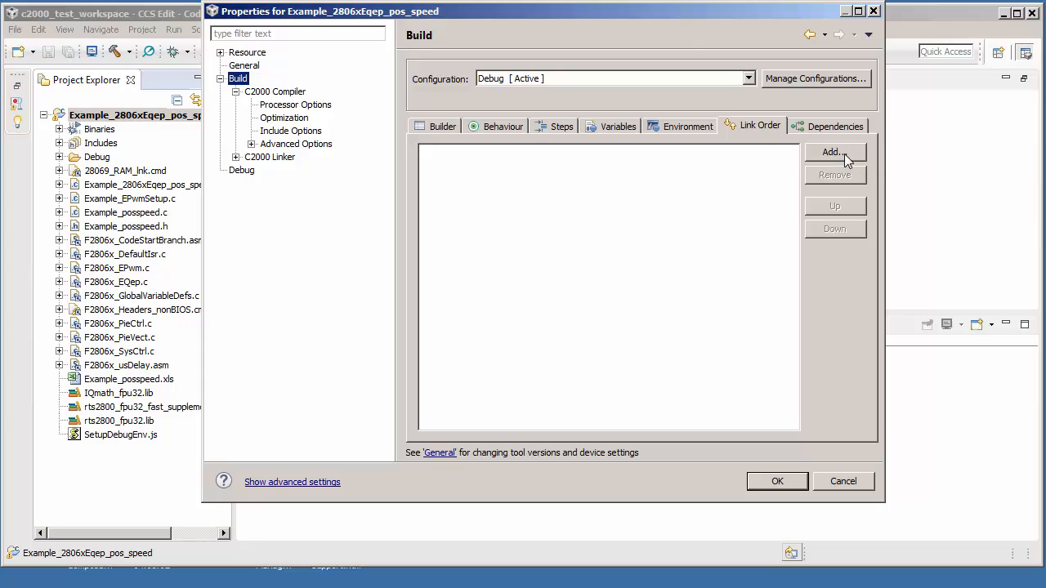
Add IQmath_fpu32.lib, rts2800_fpu32.lib and rts2800_fpu32_fast_supplement.lib to the link order list
{"action": "left_click", "coordinate": [833, 152]}
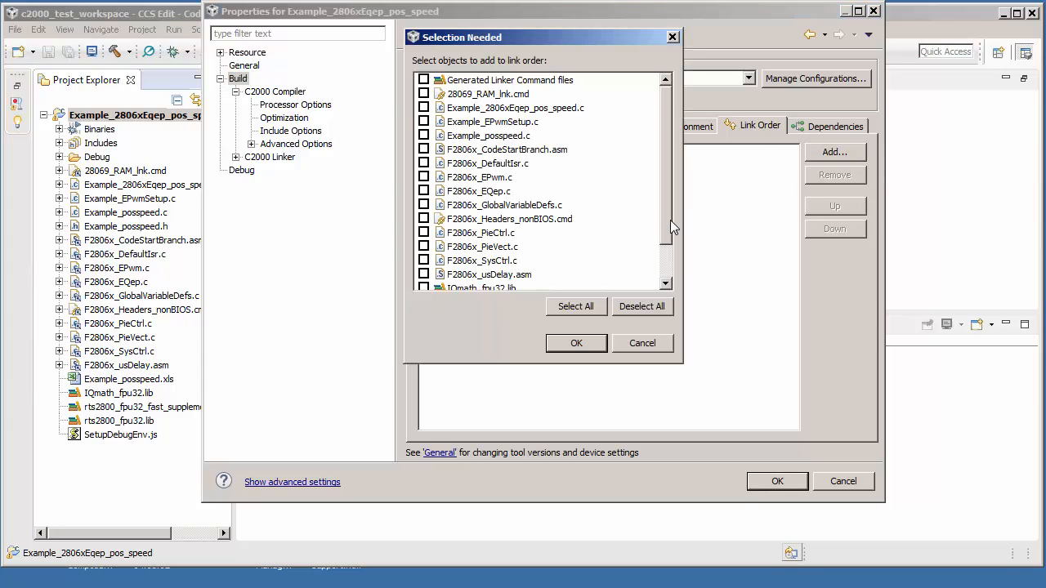
{"action": "scroll", "scroll_direction": "down", "scroll_amount": 3}
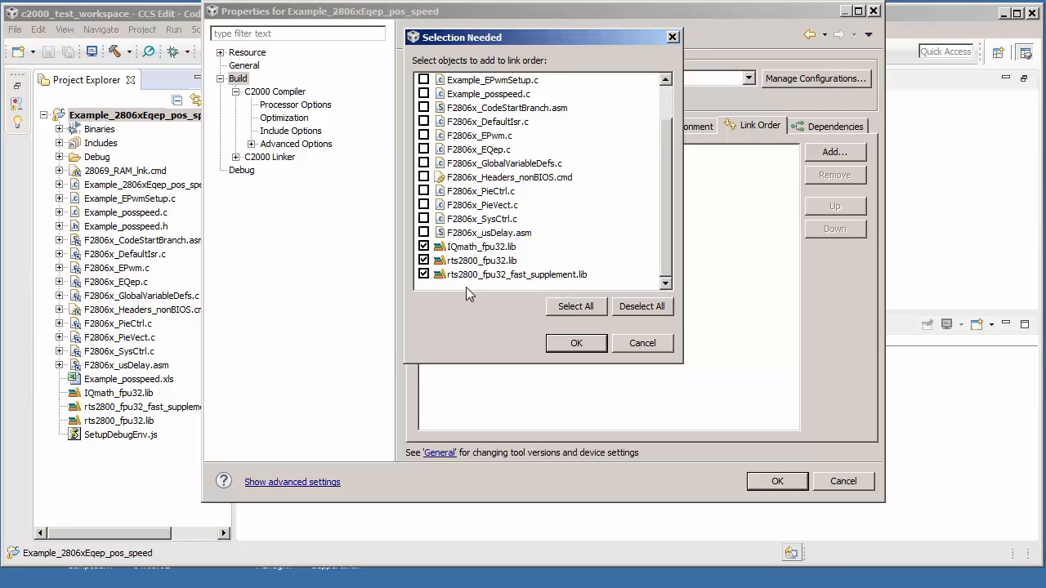
{"action": "mouse_move", "coordinate": [528, 167]}
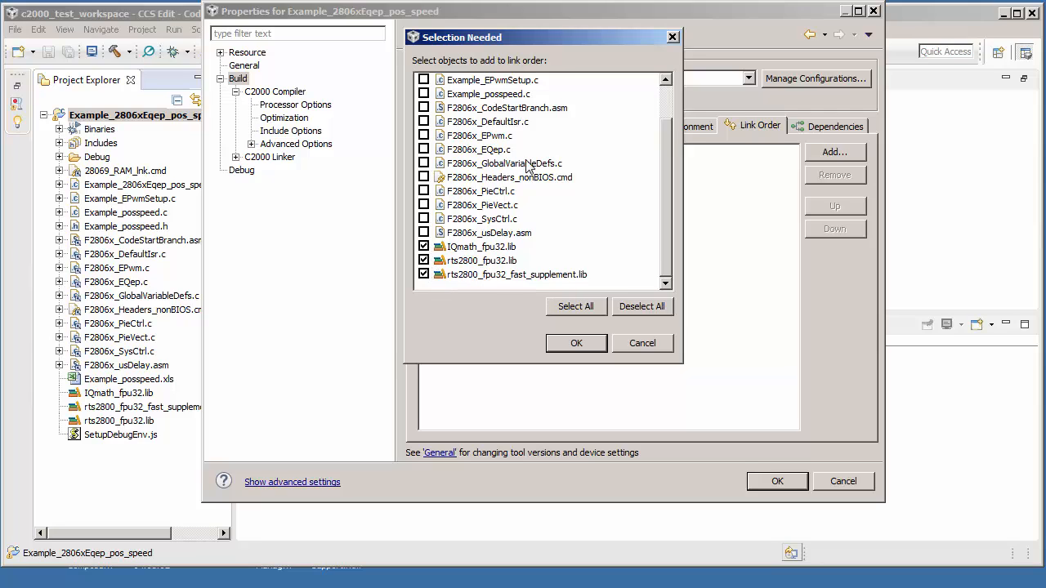
{"action": "mouse_move", "coordinate": [546, 202]}
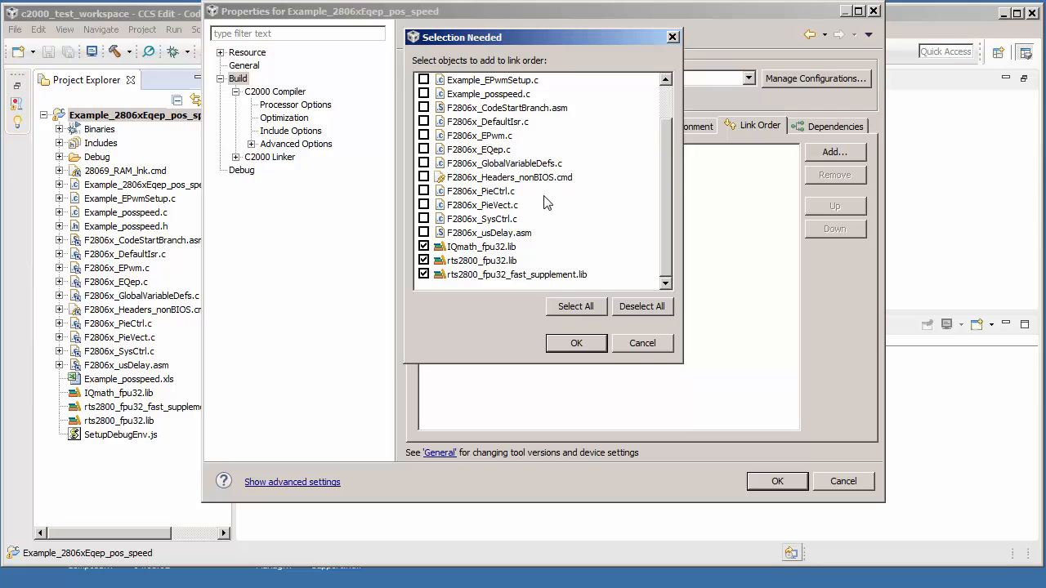
{"action": "mouse_move", "coordinate": [546, 209]}
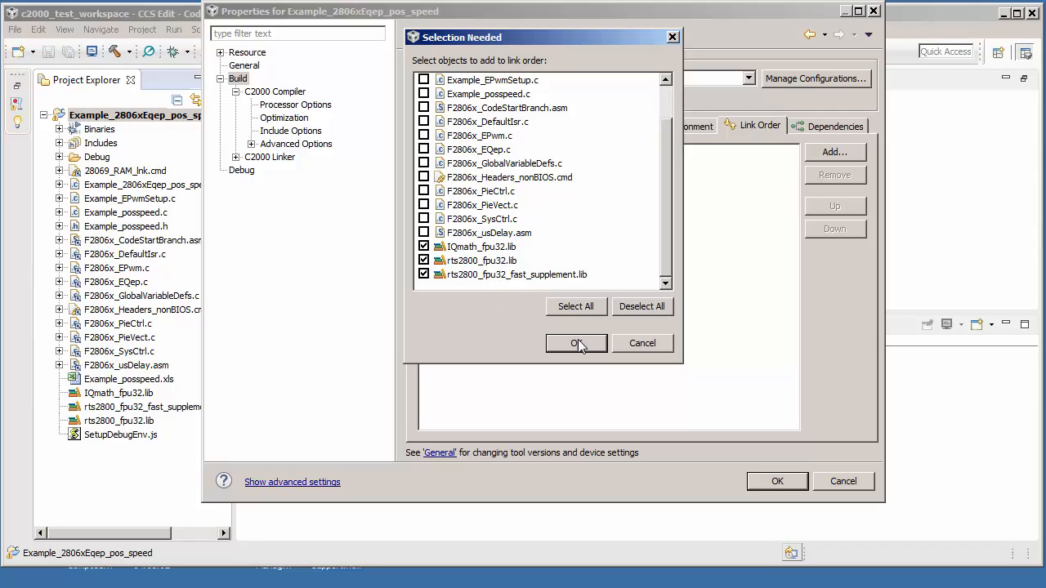
{"action": "left_click", "coordinate": [575, 343]}
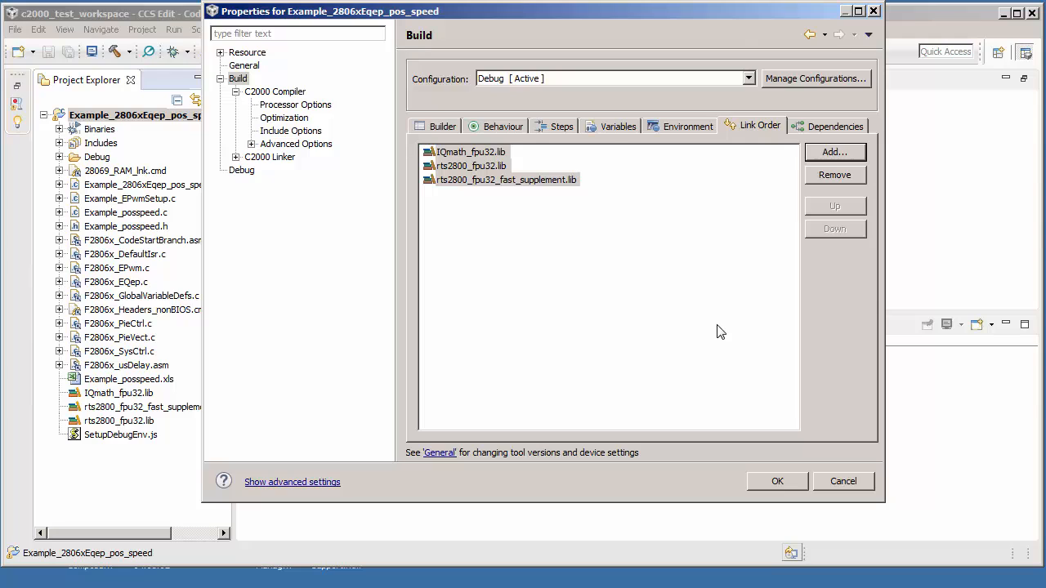
Move rts2800_fpu32_fast_supplement.lib above rts2800_fpu32.lib and apply the project properties
{"action": "left_click", "coordinate": [467, 165]}
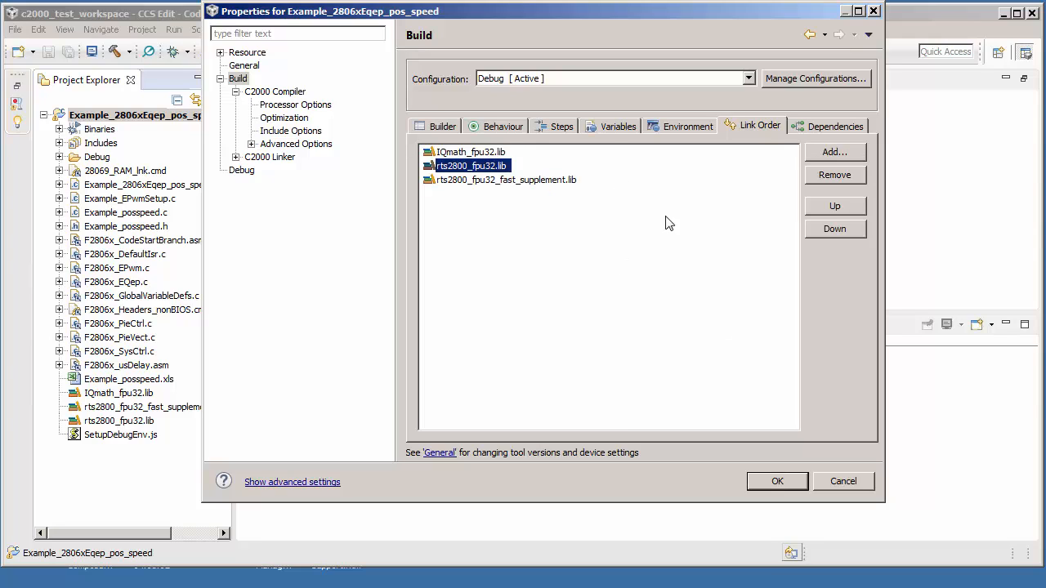
{"action": "mouse_move", "coordinate": [857, 237]}
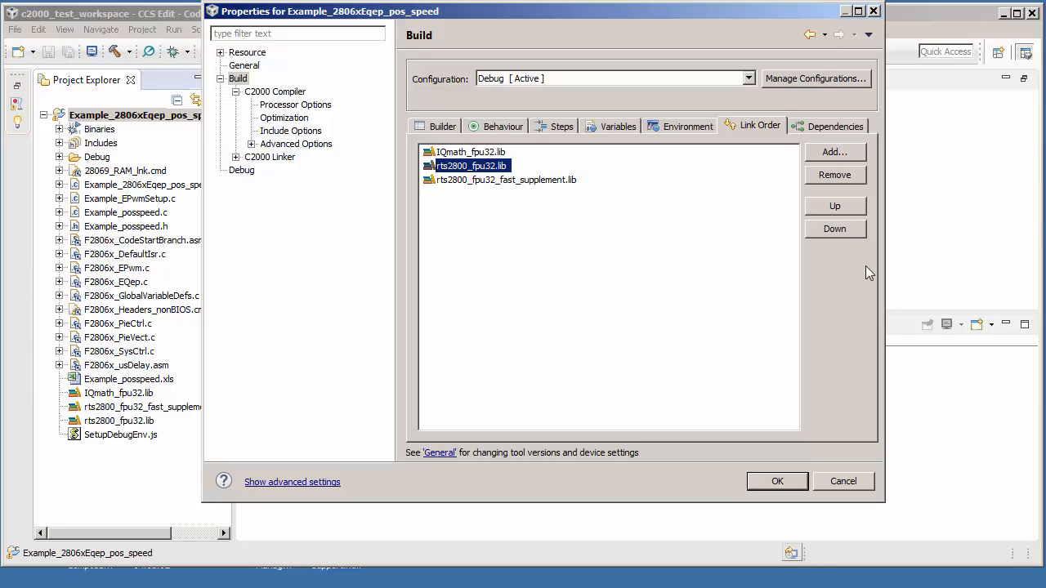
{"action": "mouse_move", "coordinate": [644, 232]}
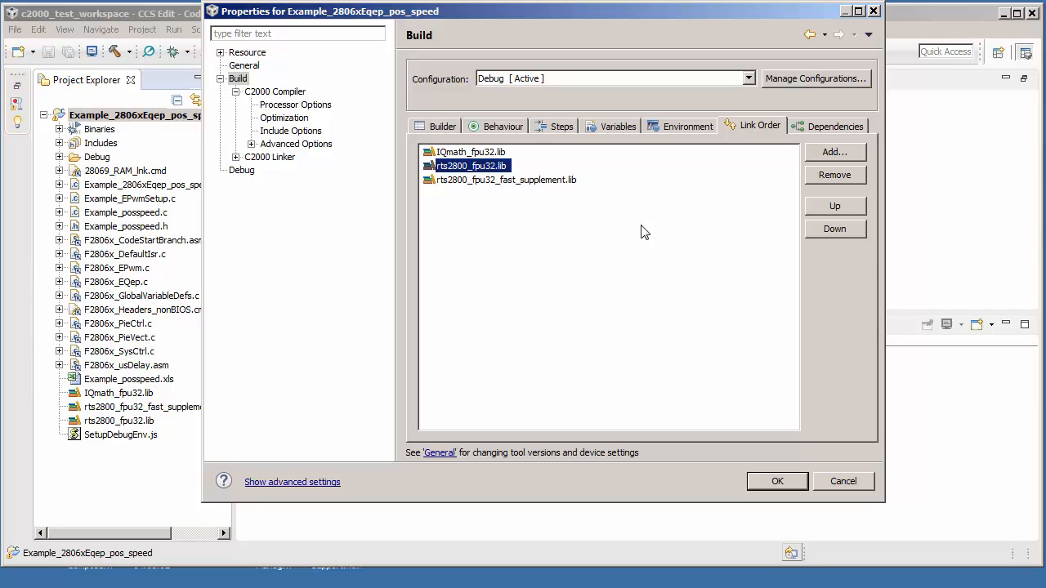
{"action": "mouse_move", "coordinate": [538, 193]}
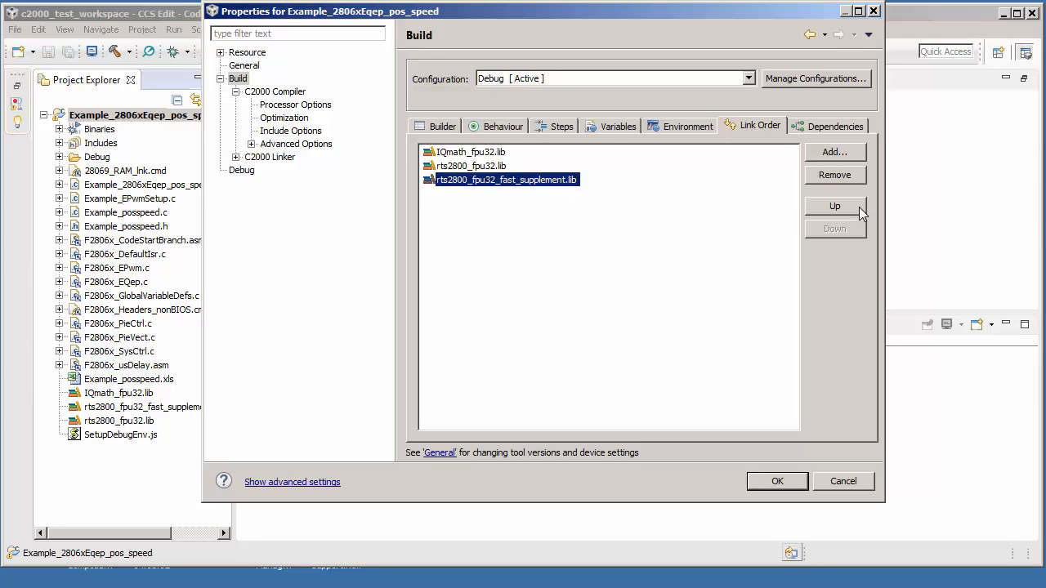
{"action": "left_click", "coordinate": [835, 206]}
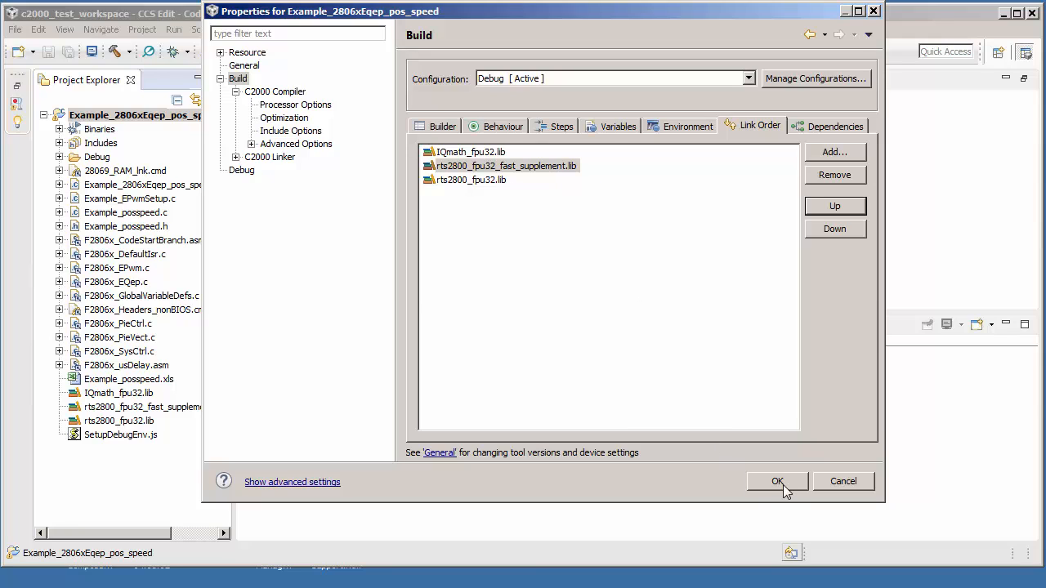
{"action": "left_click", "coordinate": [778, 481]}
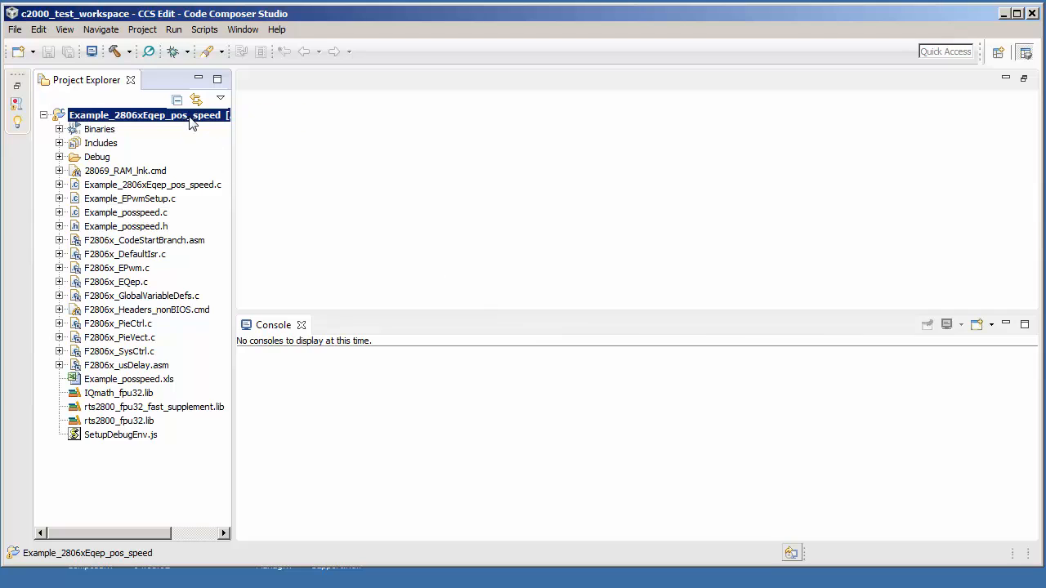
Build the project, producing Example_2806xEqep_pos_speed.out in the console
{"action": "right_click", "coordinate": [147, 115]}
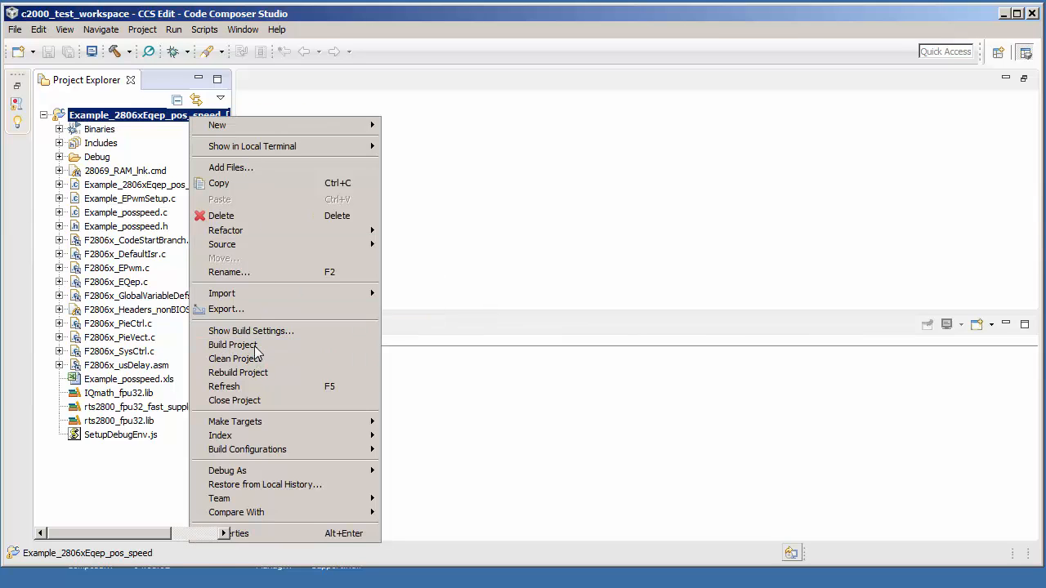
{"action": "left_click", "coordinate": [232, 345]}
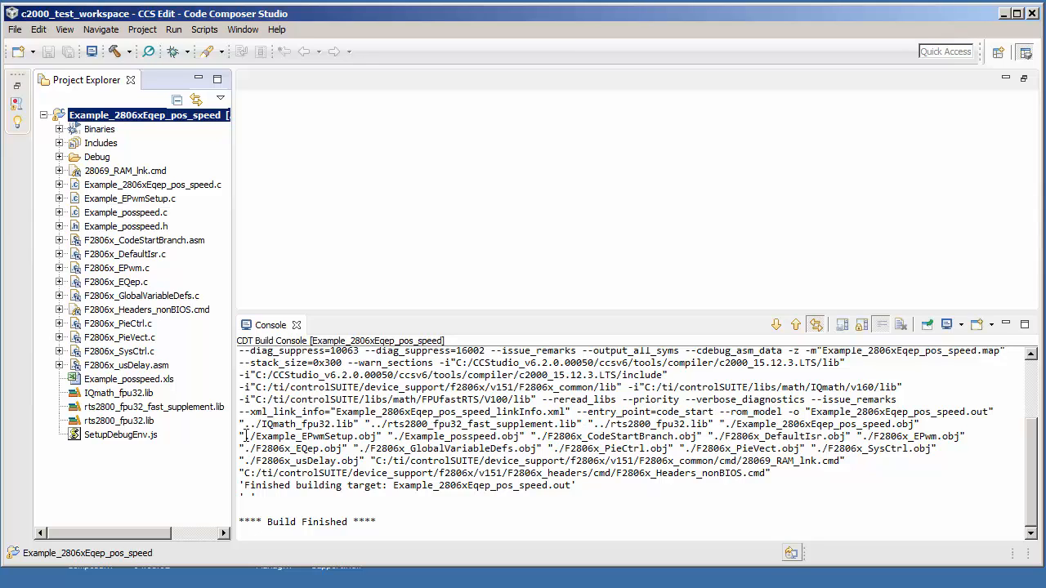
{"action": "left_click_drag", "start_coordinate": [245, 425], "coordinate": [690, 425]}
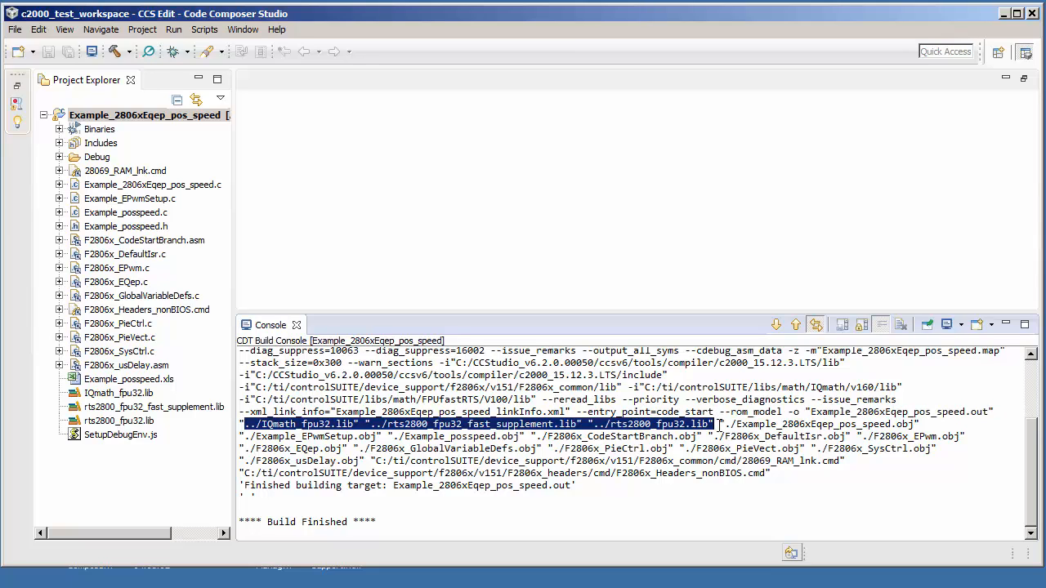
{"action": "left_click", "coordinate": [781, 513]}
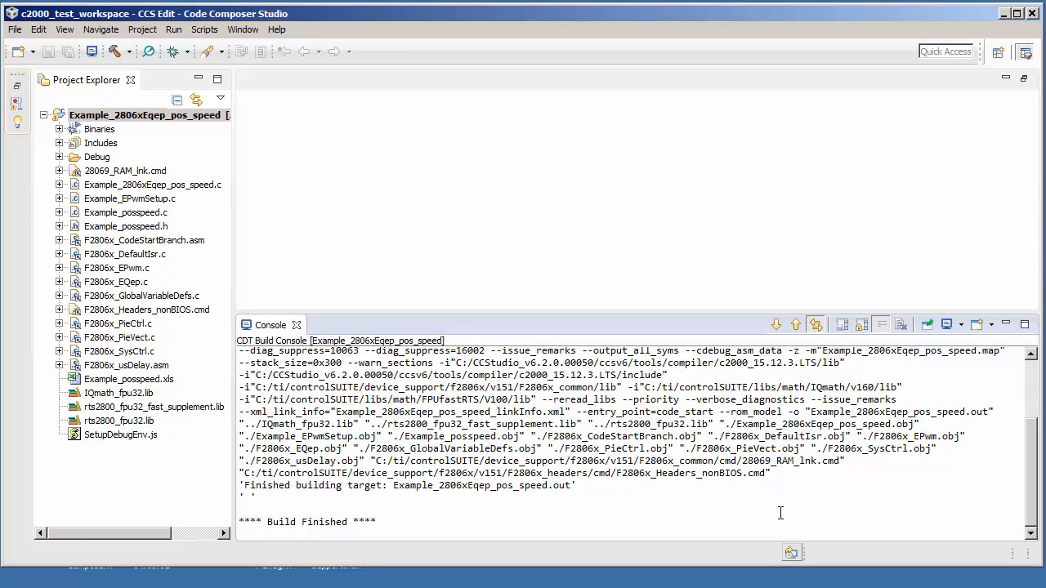
{"action": "mouse_move", "coordinate": [762, 482]}
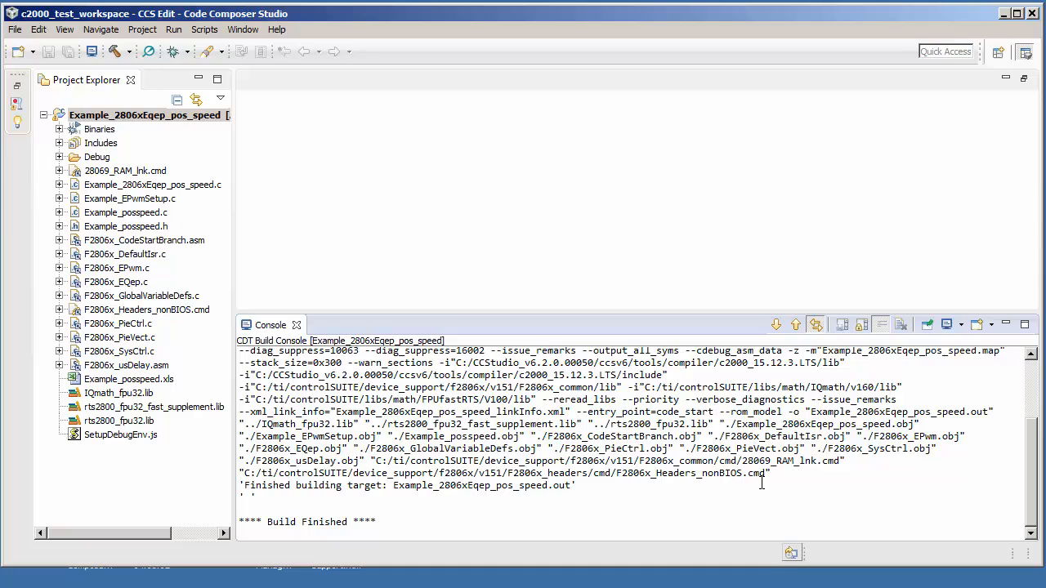